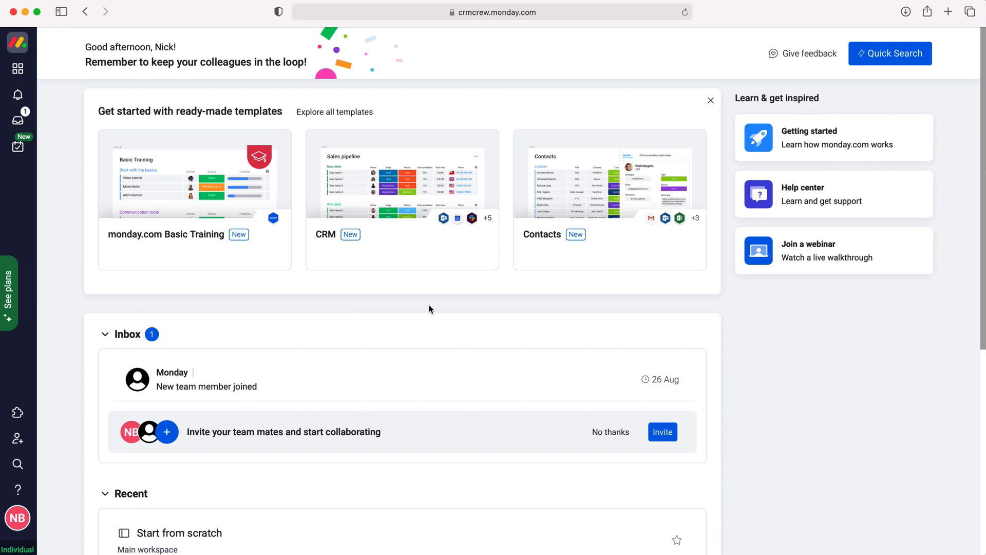
pyautogui.moveTo(72, 78)
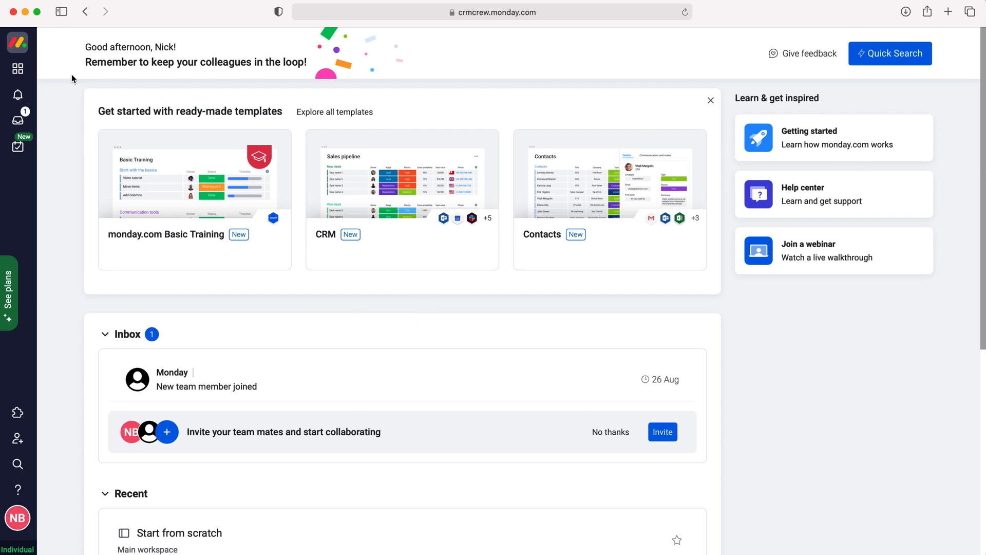
pyautogui.moveTo(18, 68)
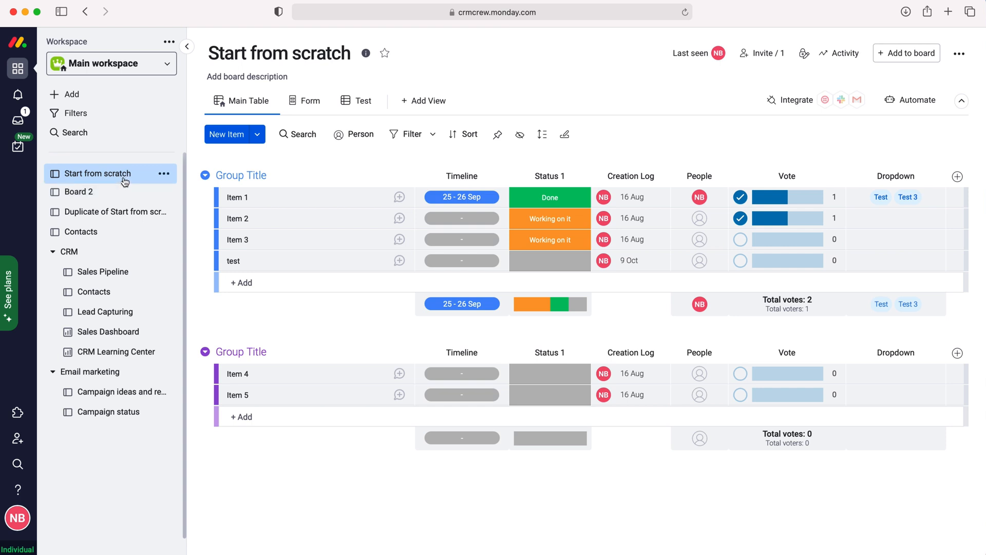
pyautogui.moveTo(705, 156)
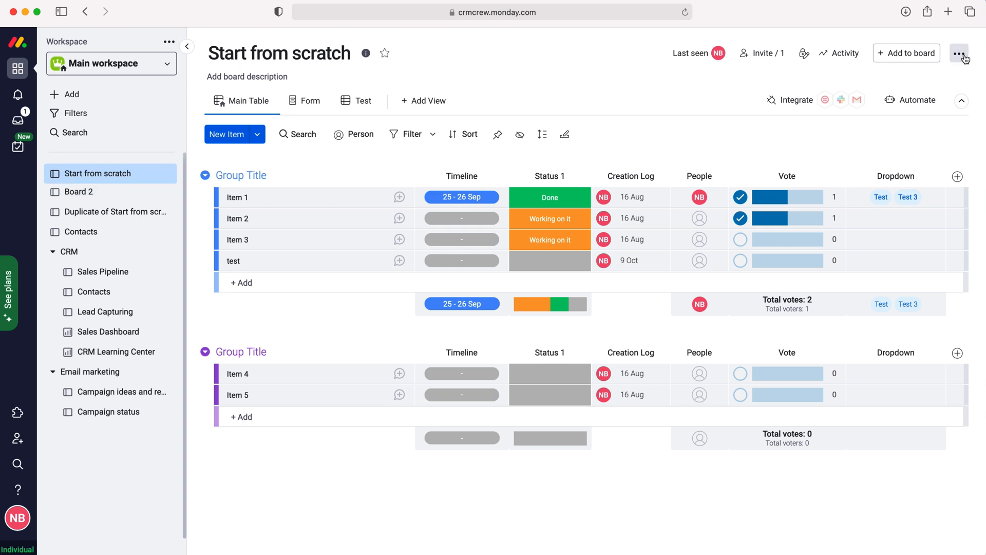
pyautogui.moveTo(961, 56)
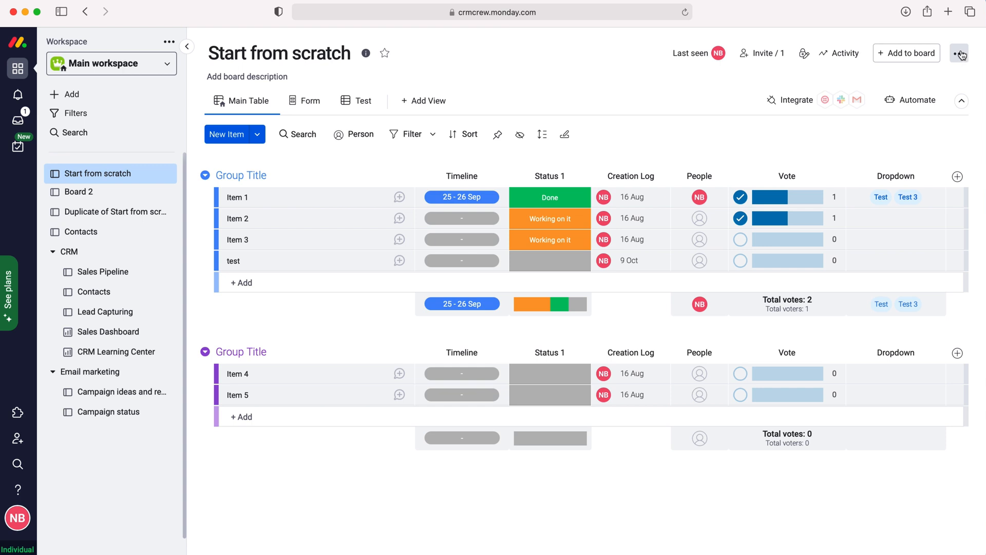
# - Show the board's options menu from the three-dot button at top right
pyautogui.click(959, 53)
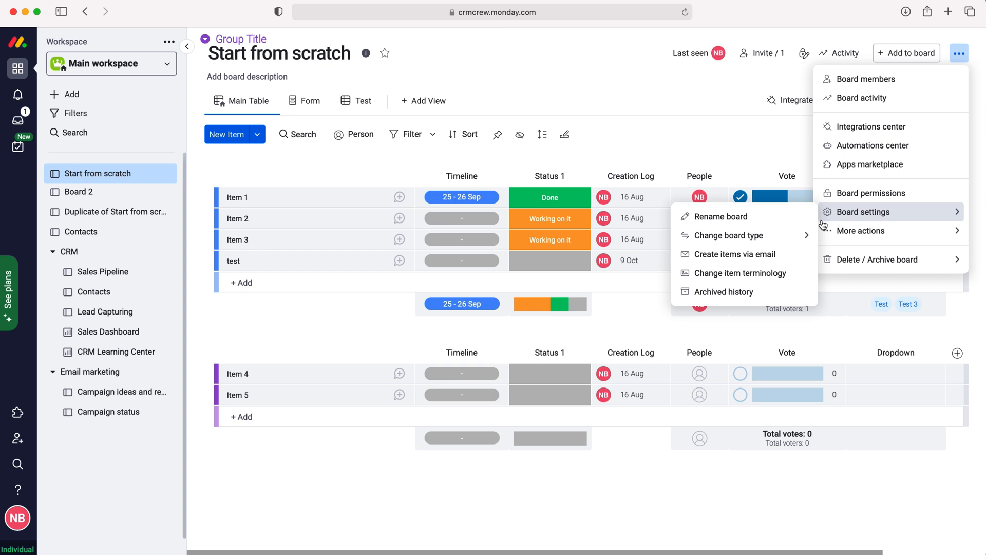
pyautogui.moveTo(740, 274)
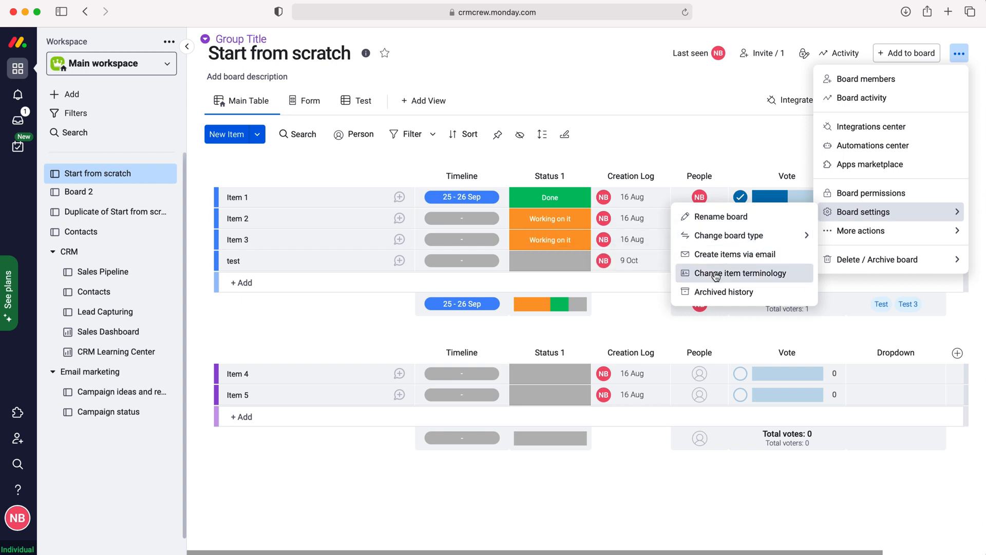
# - In Change item terminology, try Employee and then settle on Lead as the item term
pyautogui.click(741, 272)
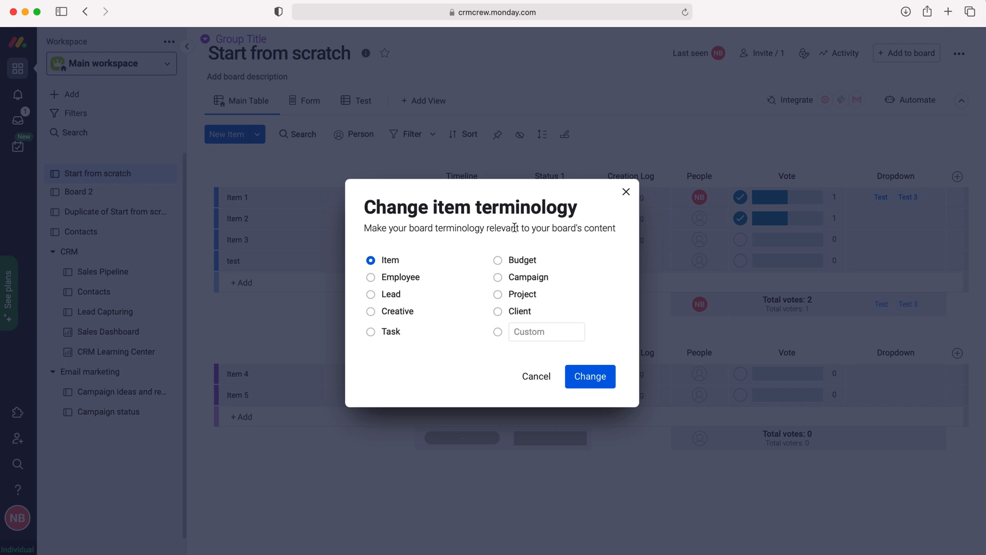
pyautogui.moveTo(482, 241)
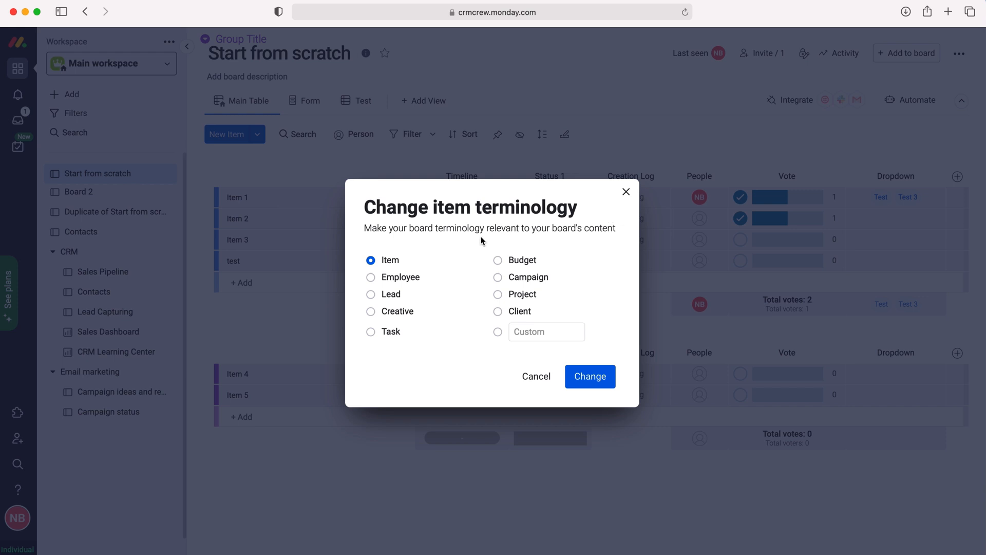
pyautogui.moveTo(479, 240)
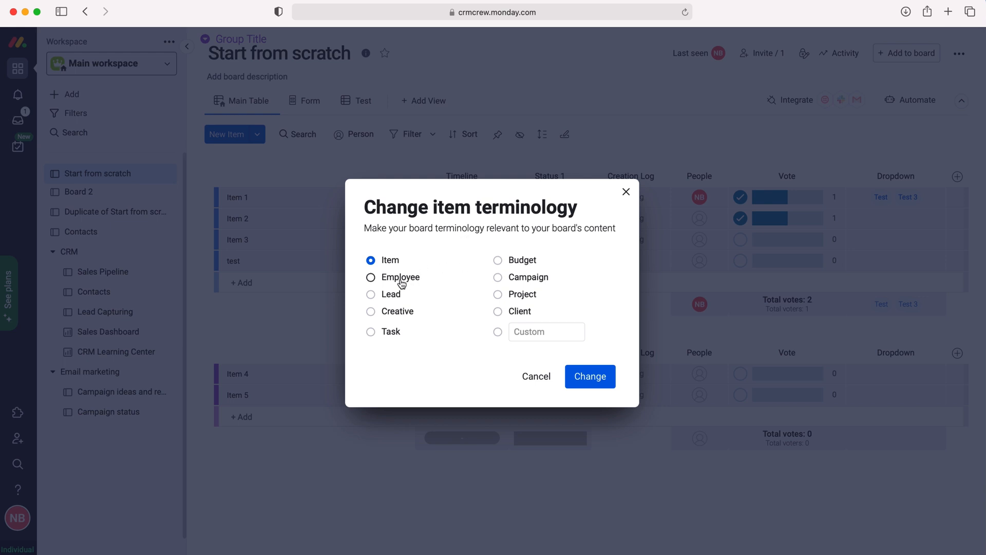
pyautogui.click(371, 277)
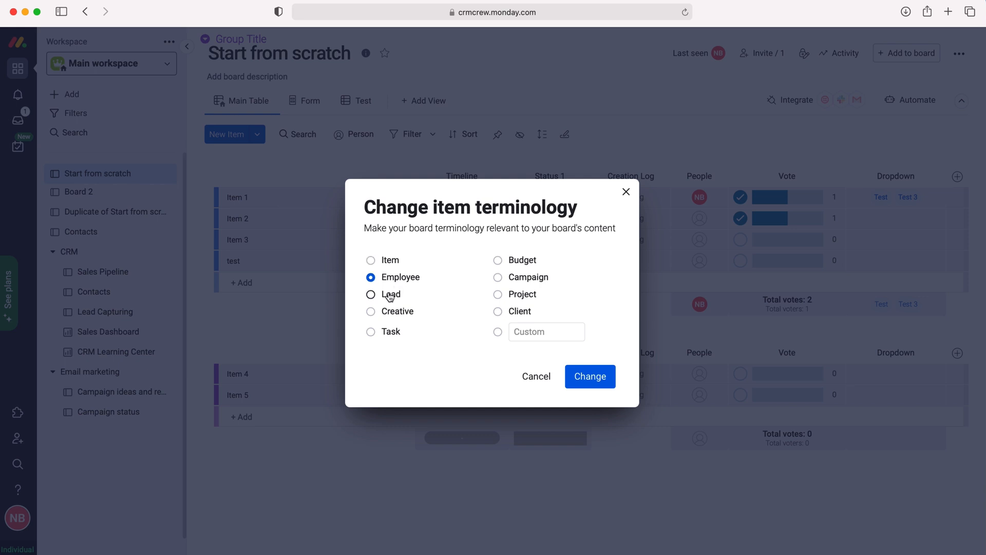
pyautogui.click(371, 294)
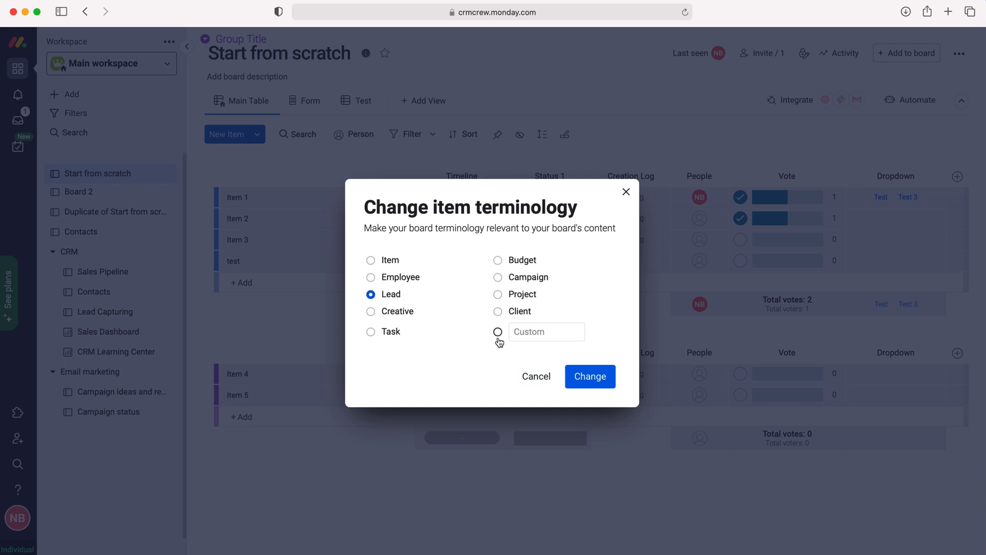
pyautogui.moveTo(503, 330)
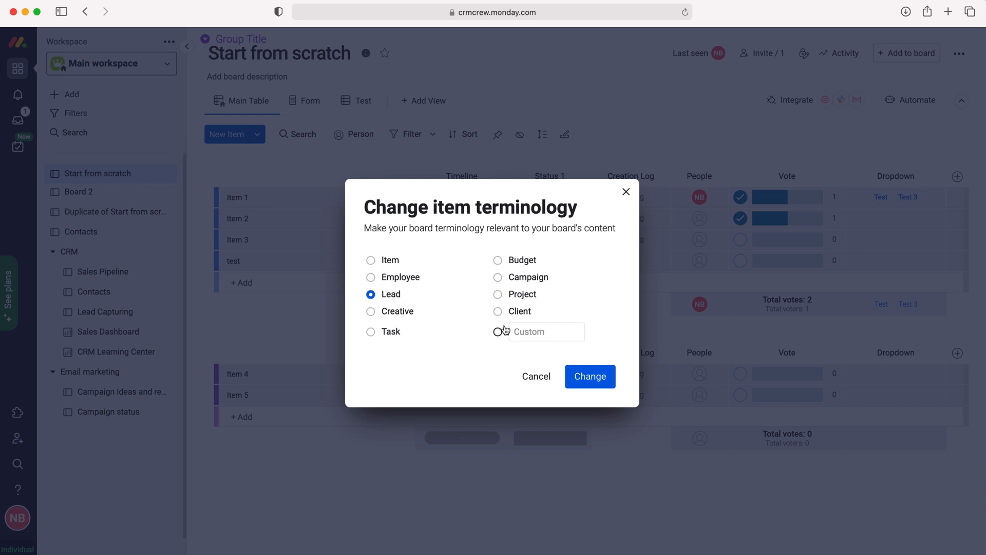
# - Apply the custom term 'Test' as the board's item terminology
pyautogui.click(497, 331)
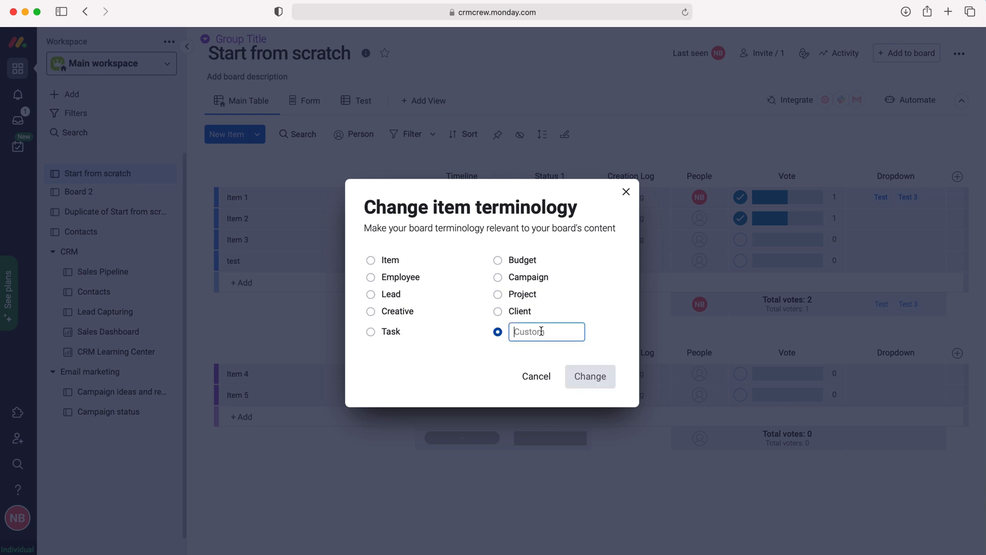
pyautogui.write('Test')
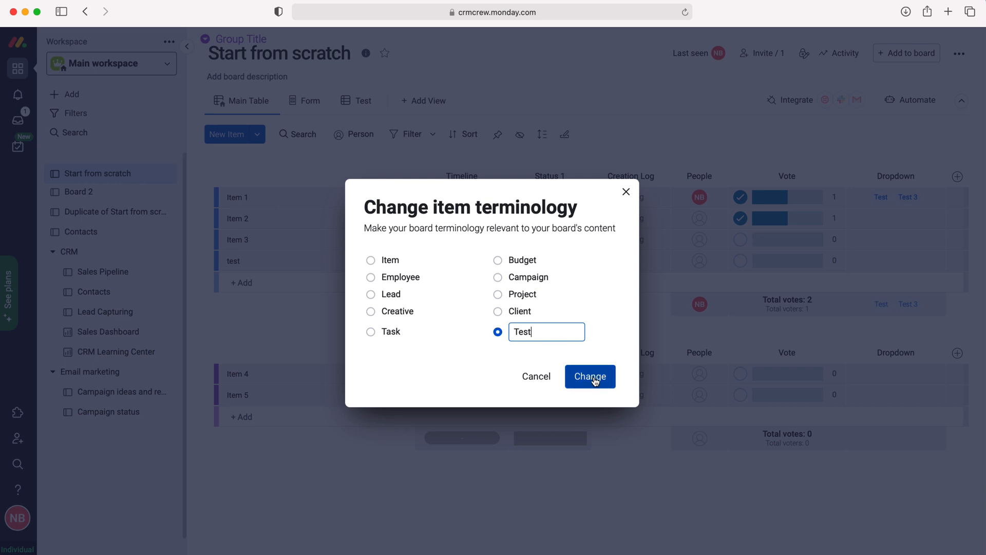
pyautogui.click(589, 376)
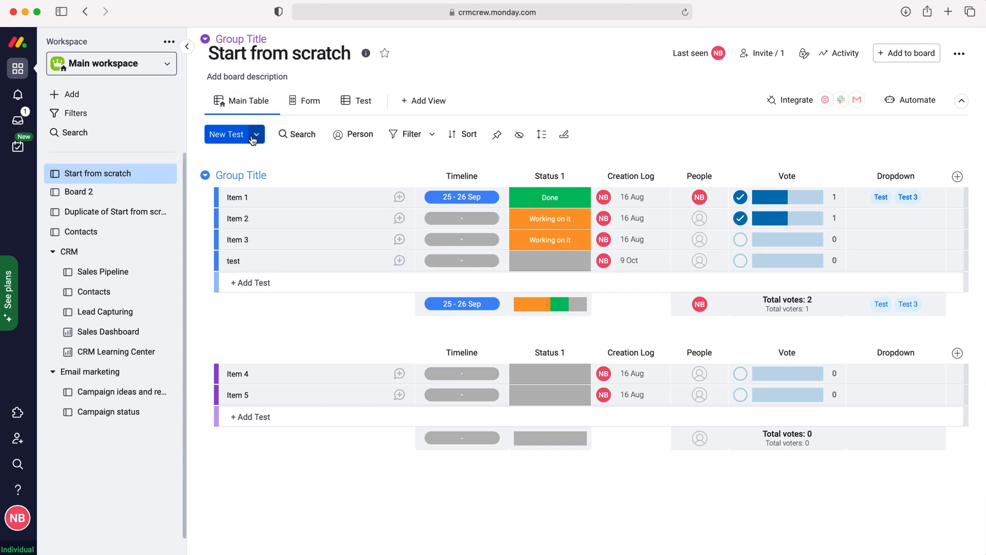
pyautogui.click(256, 134)
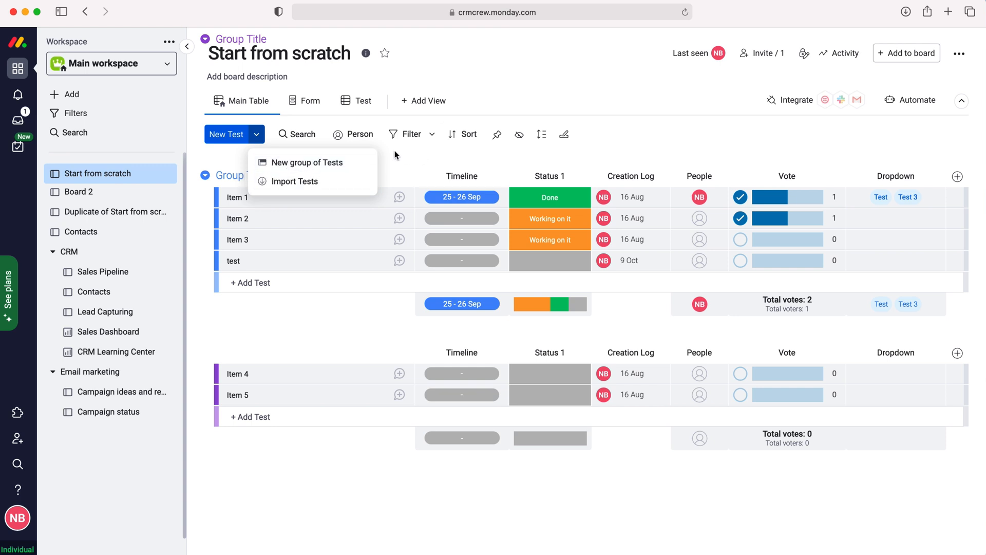
pyautogui.click(343, 336)
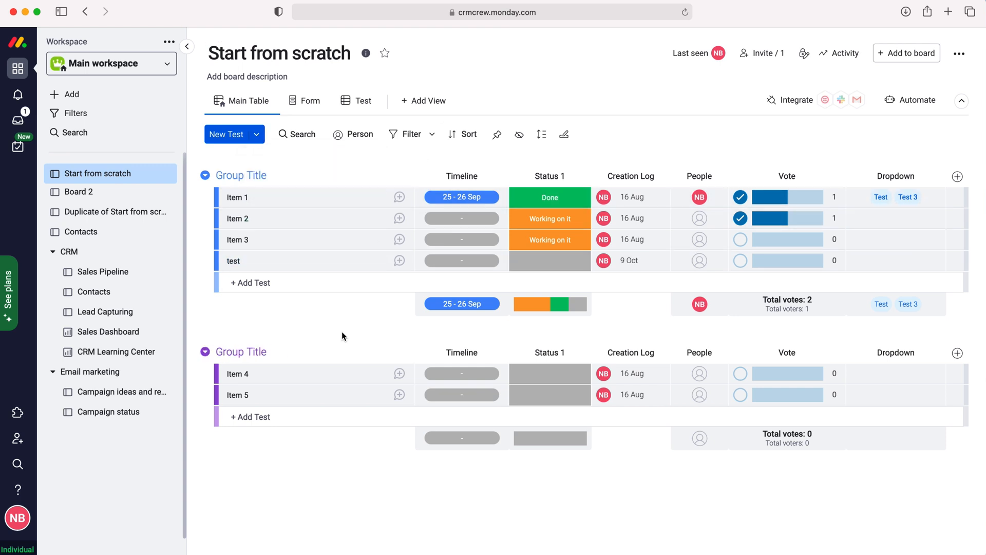